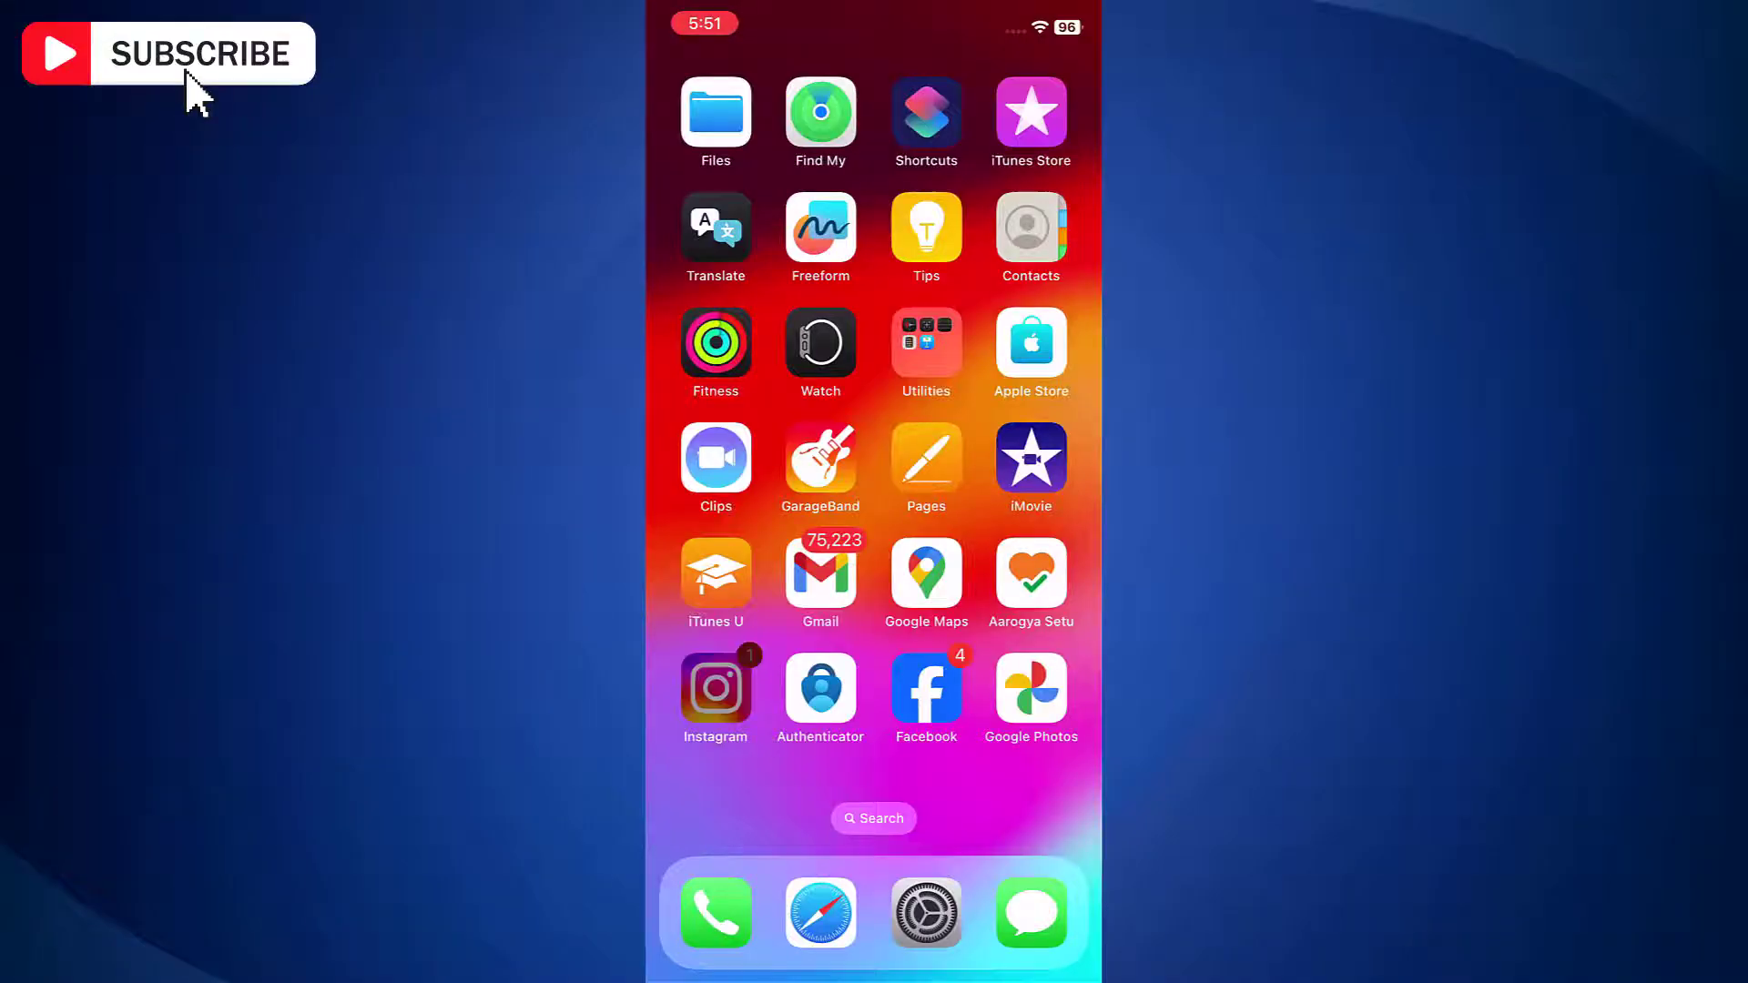
- Launch Instagram from the phone's home screen onto the account's profile page
click(716, 681)
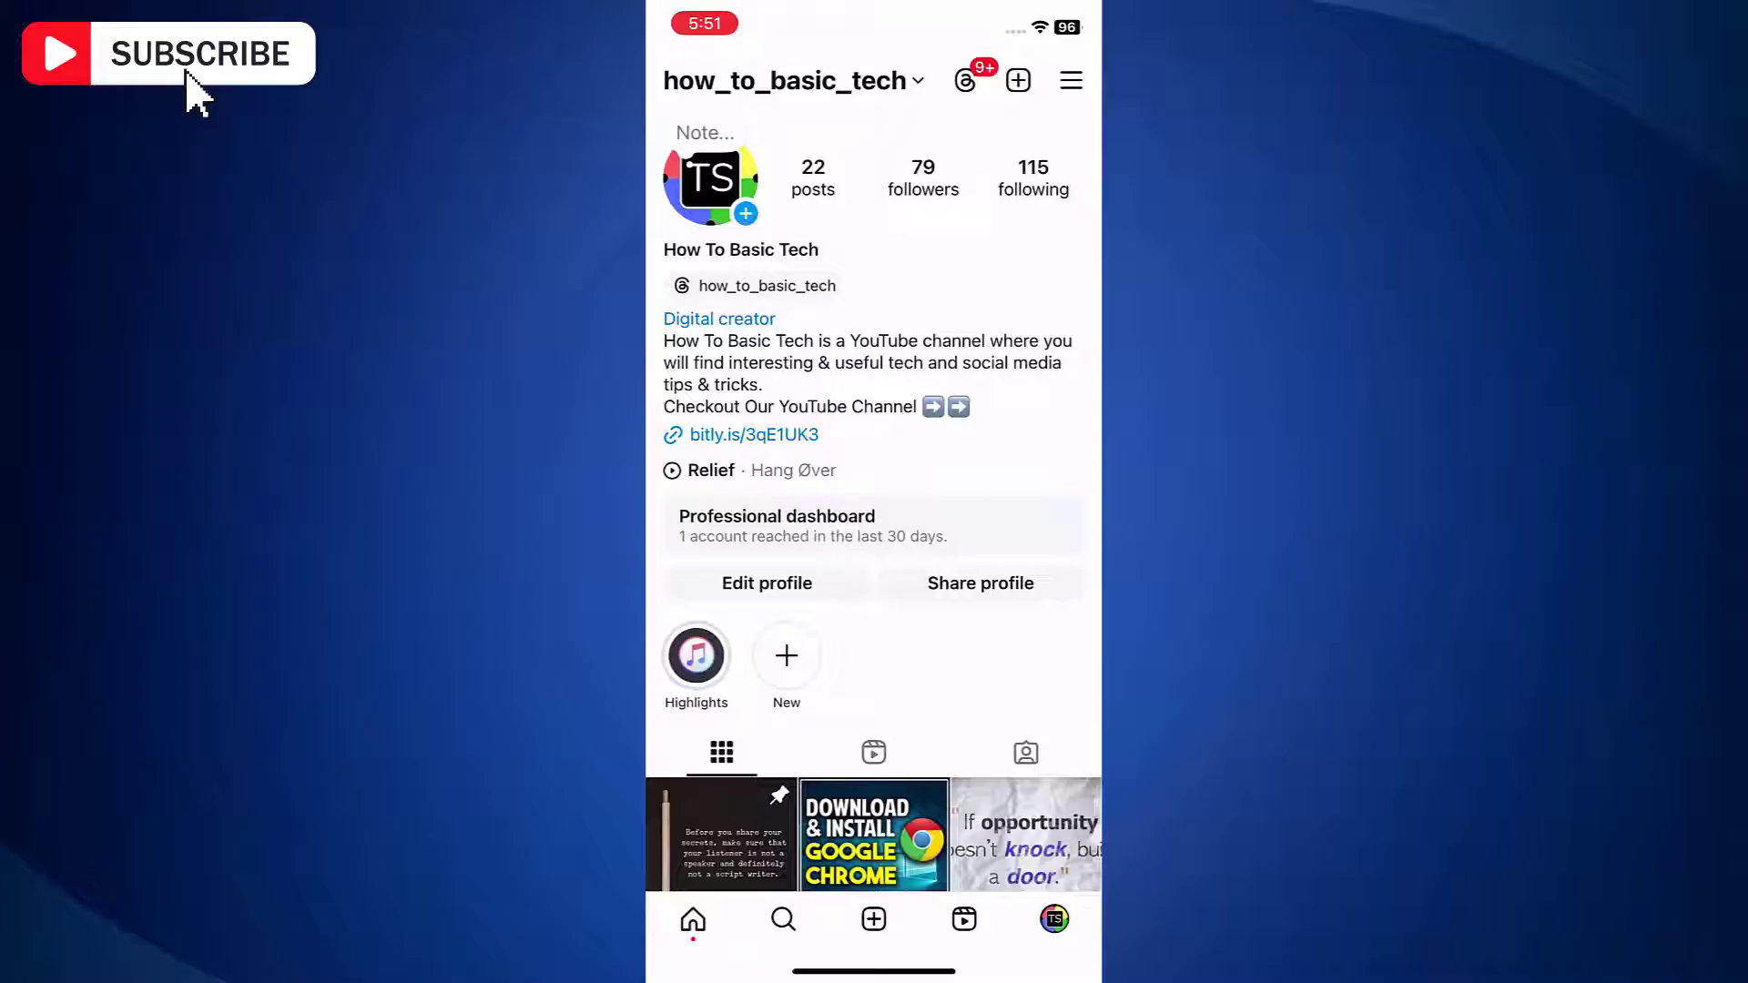
- Go to Settings and activity and reach the 'How others can interact with you' section
click(1071, 80)
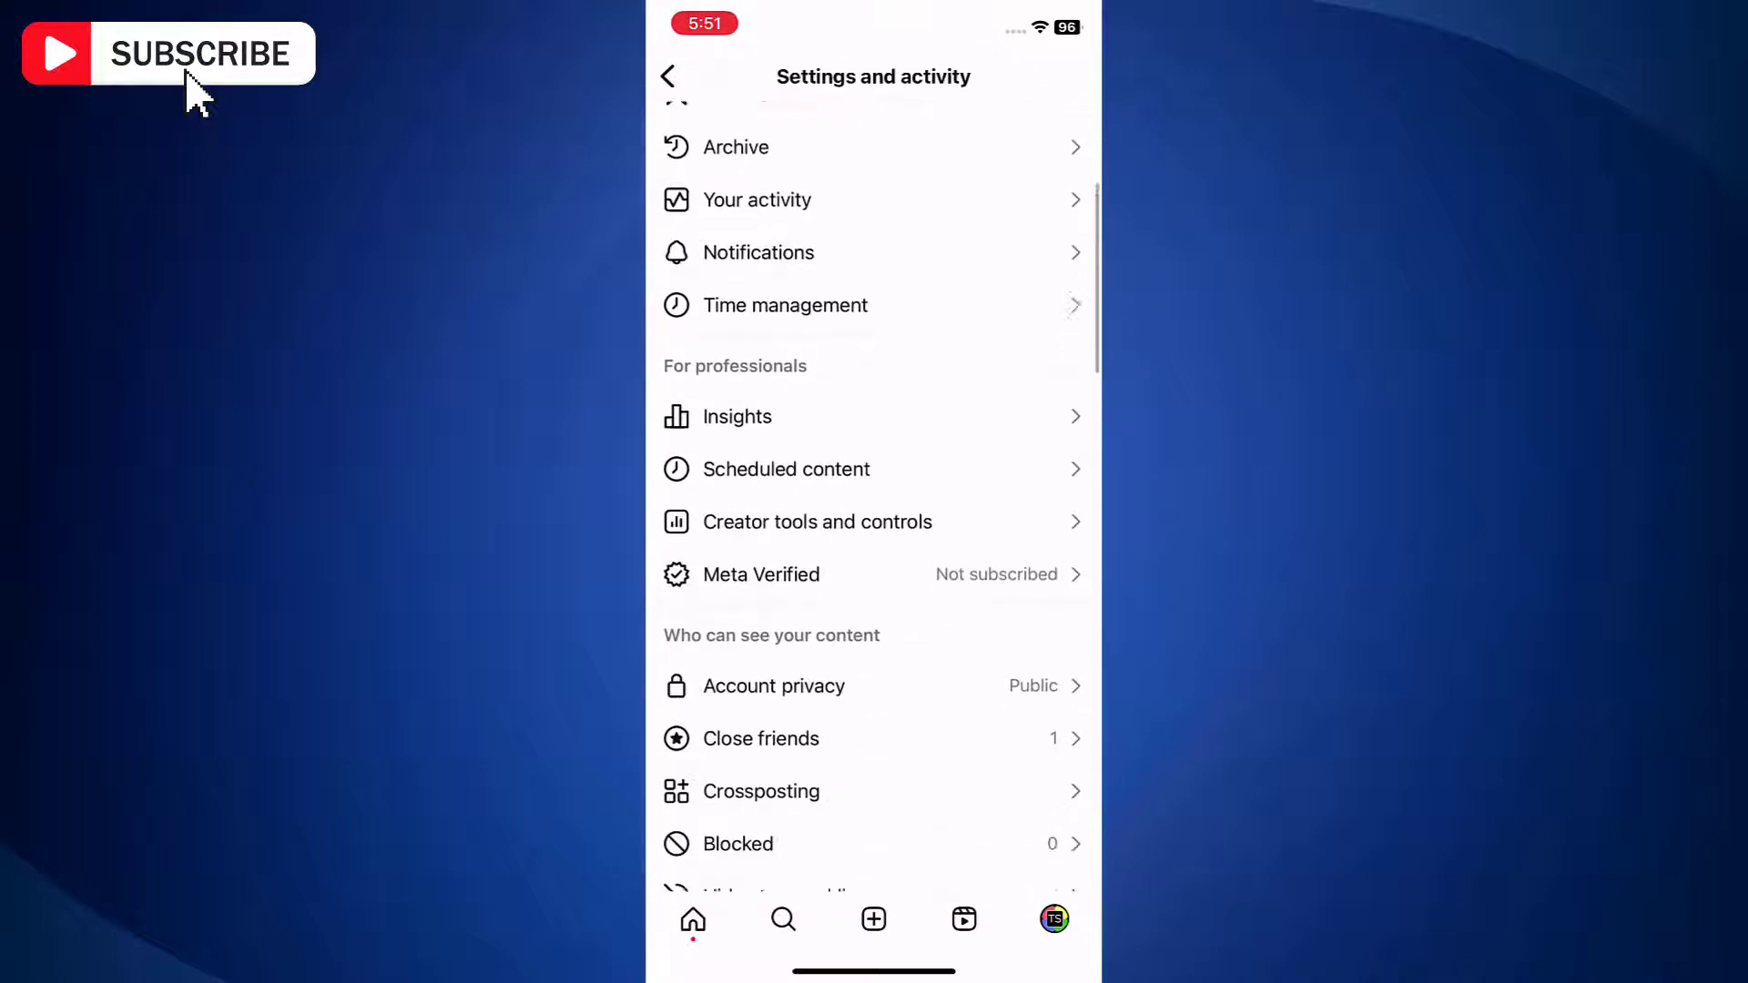
scroll(down, 3)
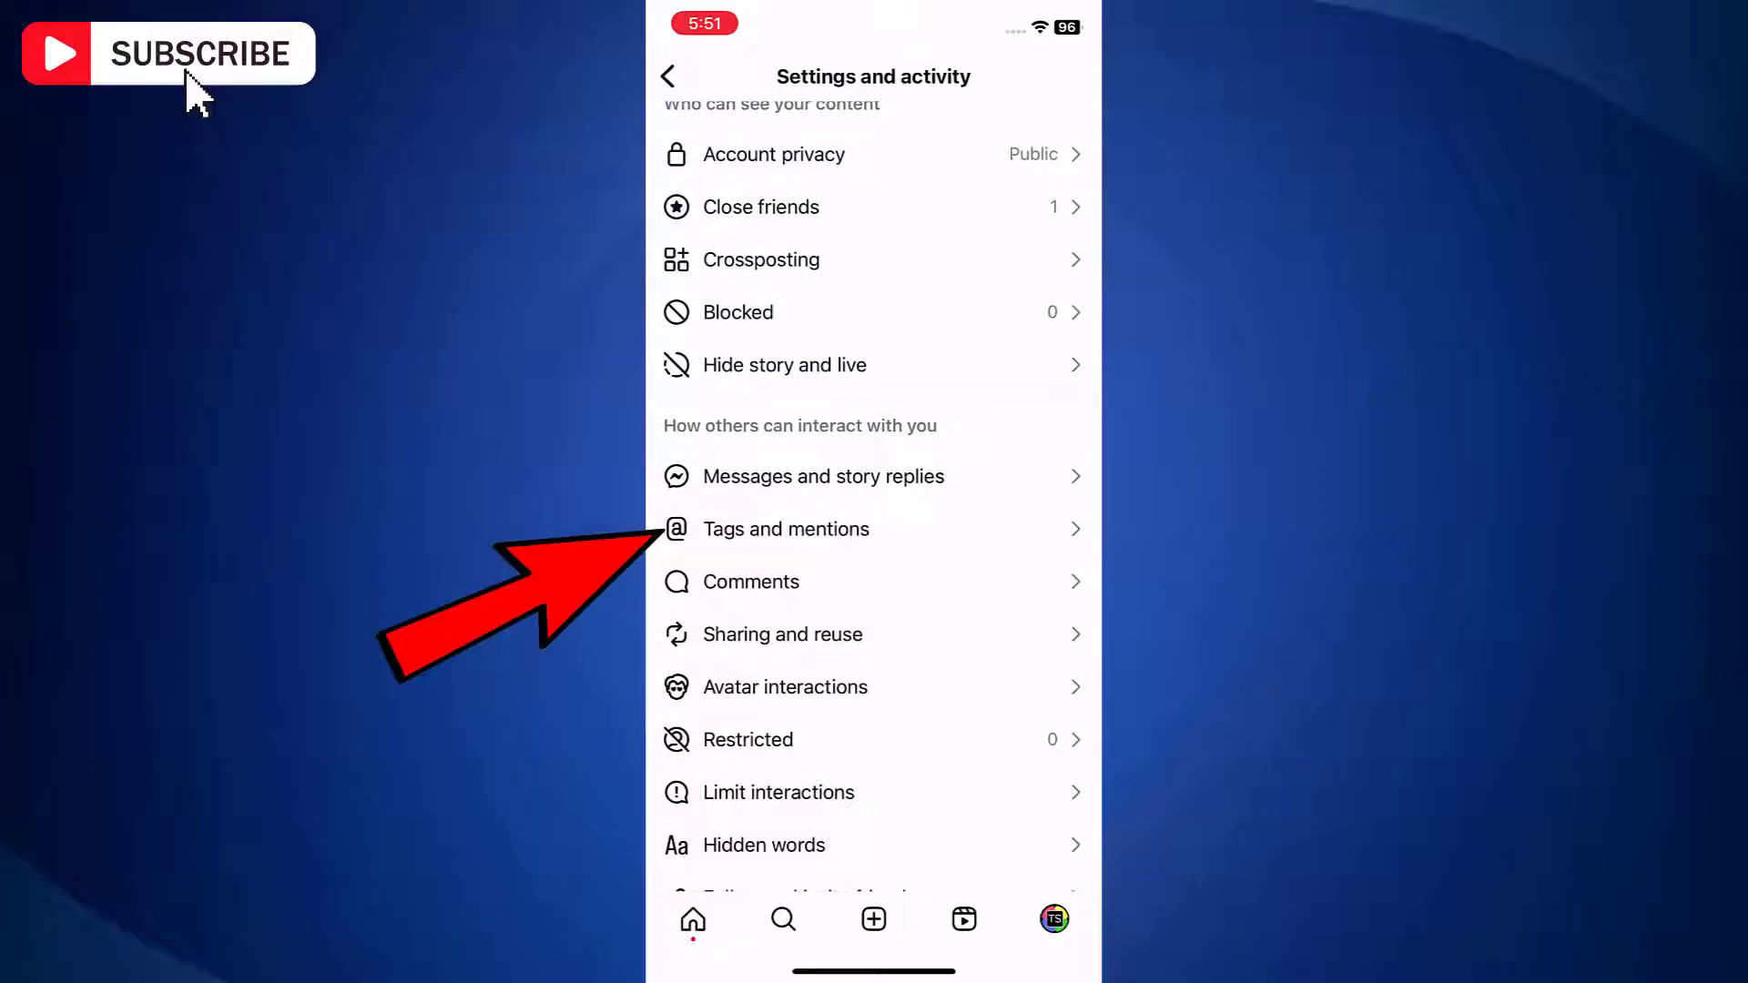
- In Tags and mentions, allow tags from everyone
click(787, 529)
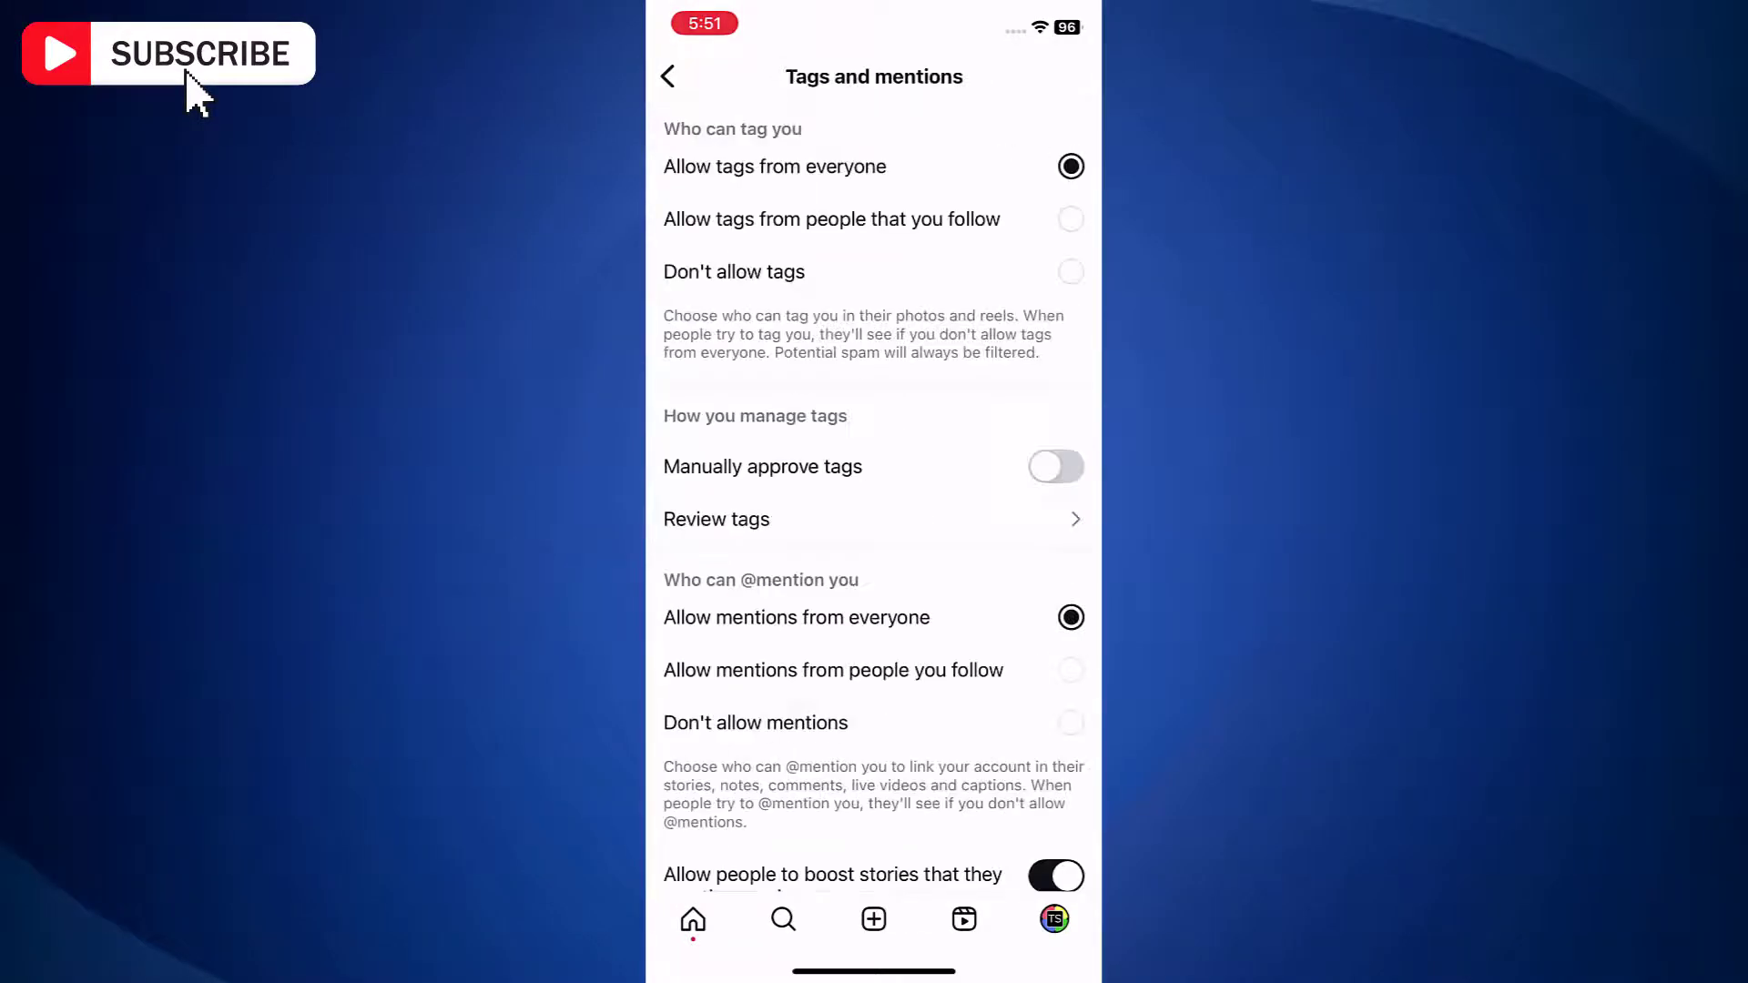
click(1070, 165)
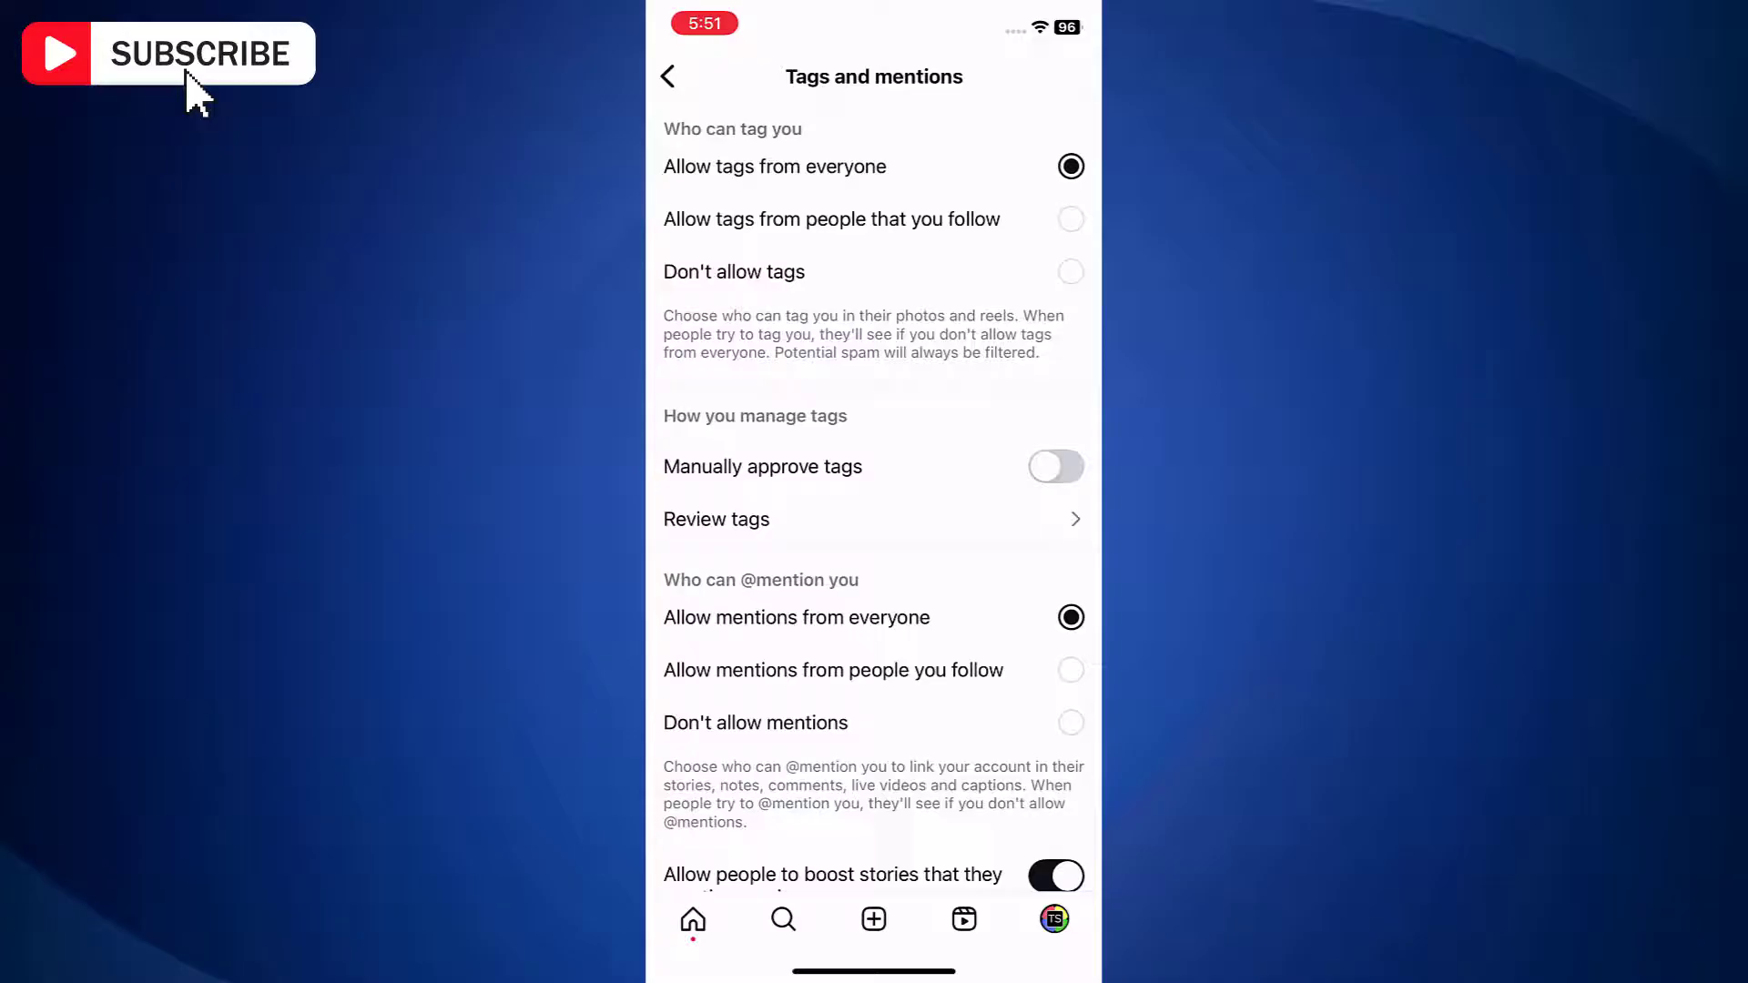
- Return to Settings and activity and go into the Comments settings
click(671, 77)
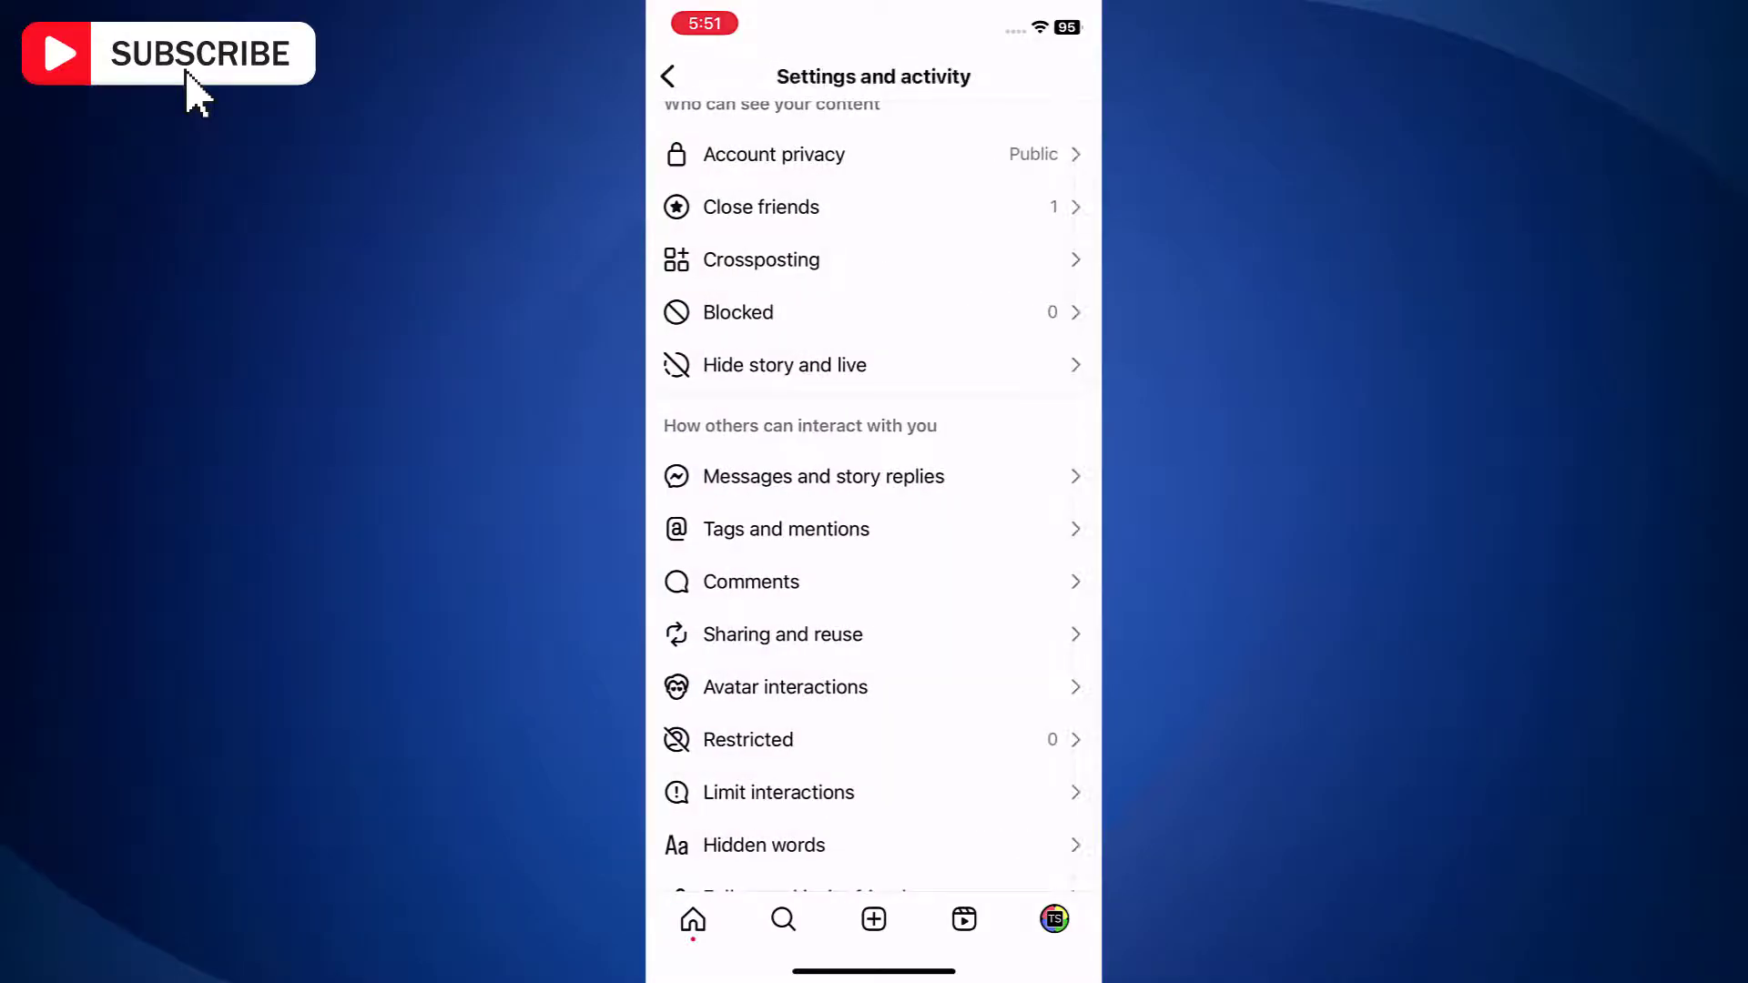
click(751, 583)
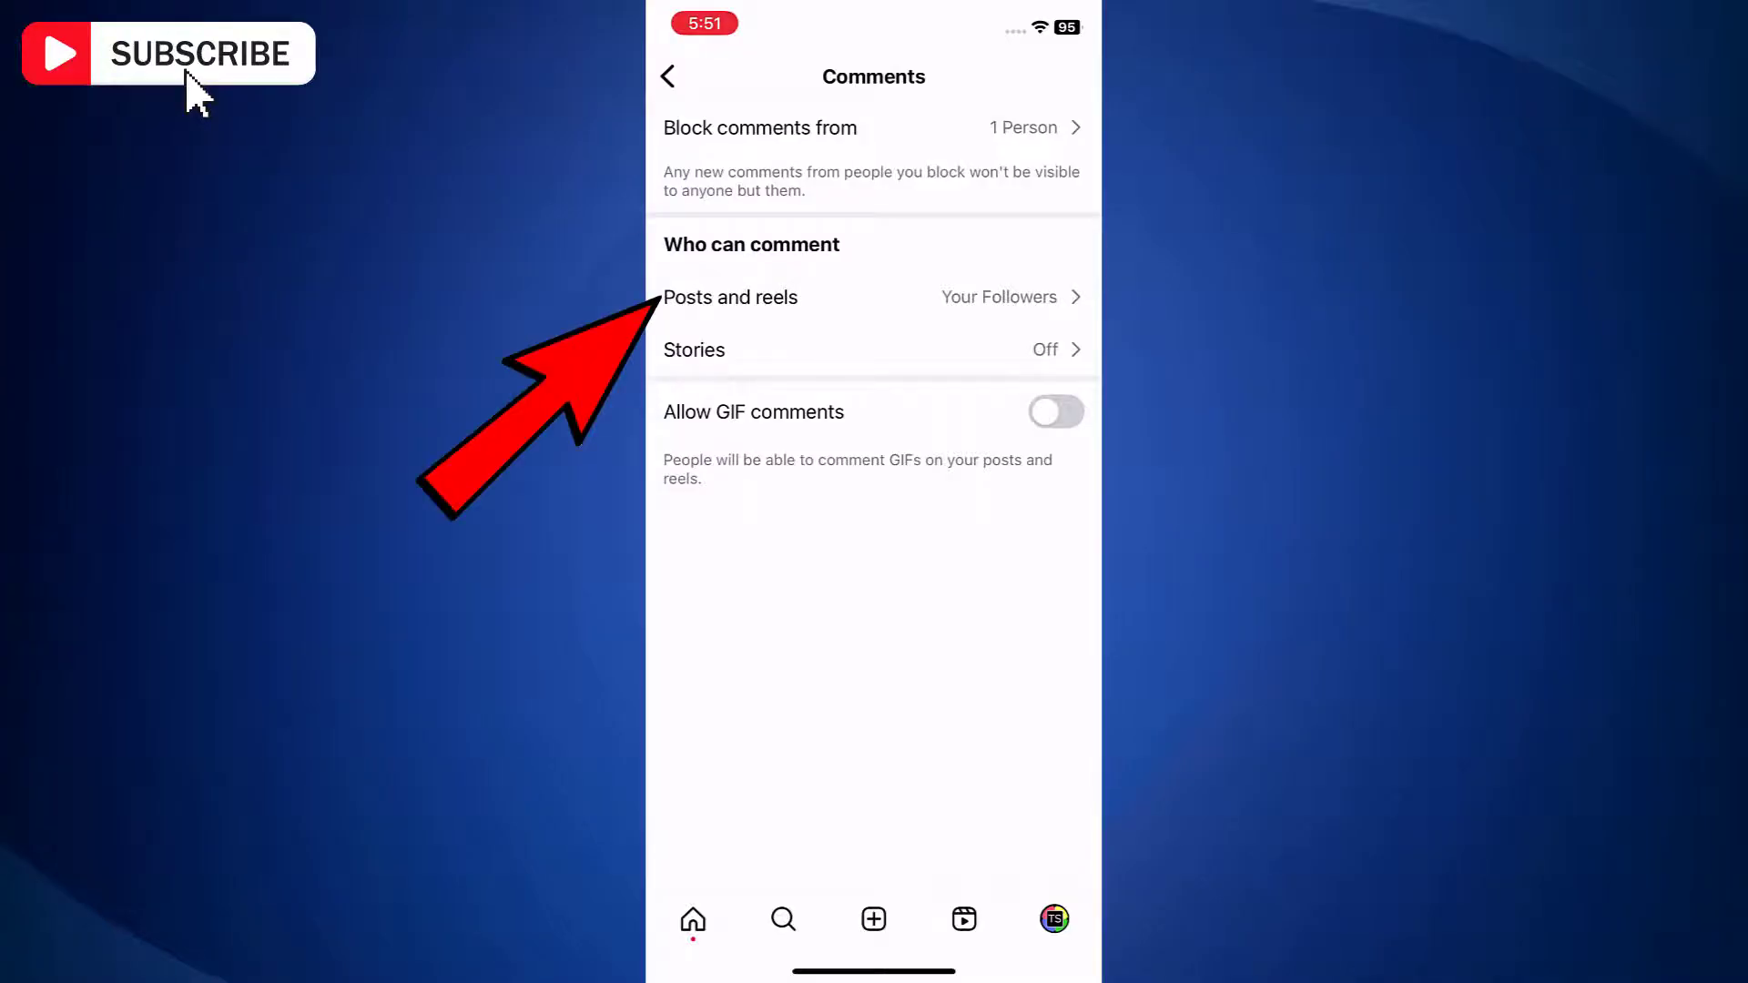
- Allow comments on posts and reels from everyone, then return to Comments
click(730, 298)
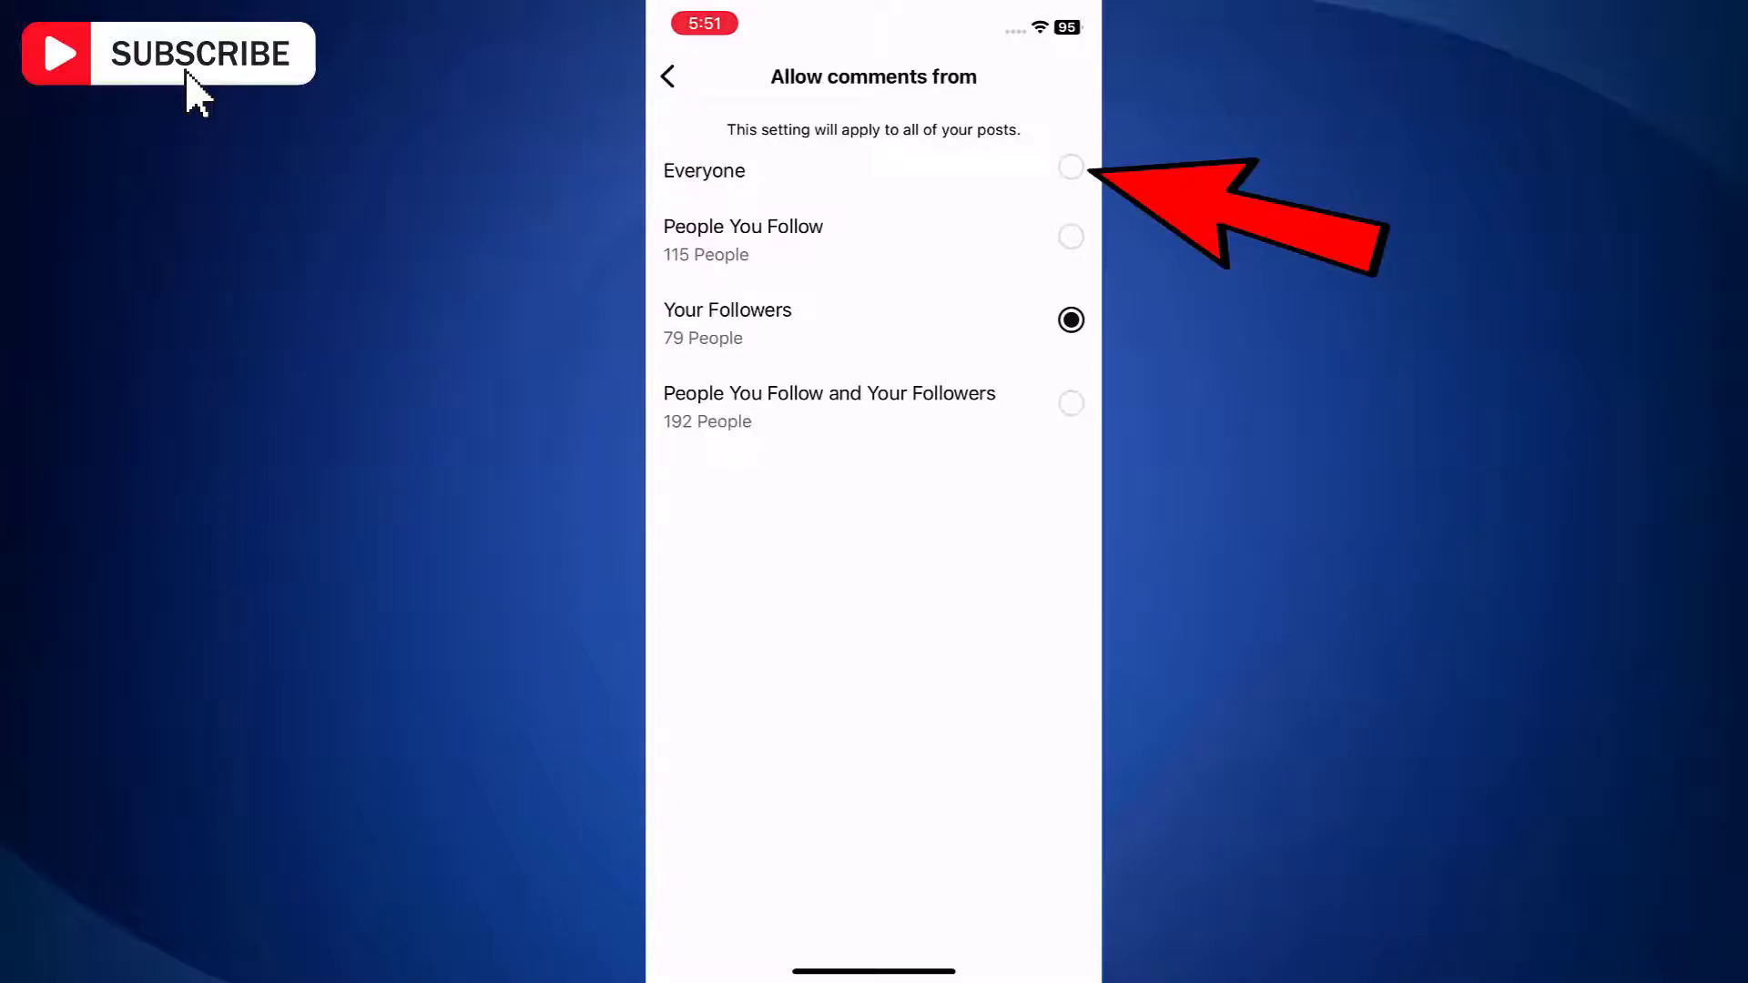
click(1071, 168)
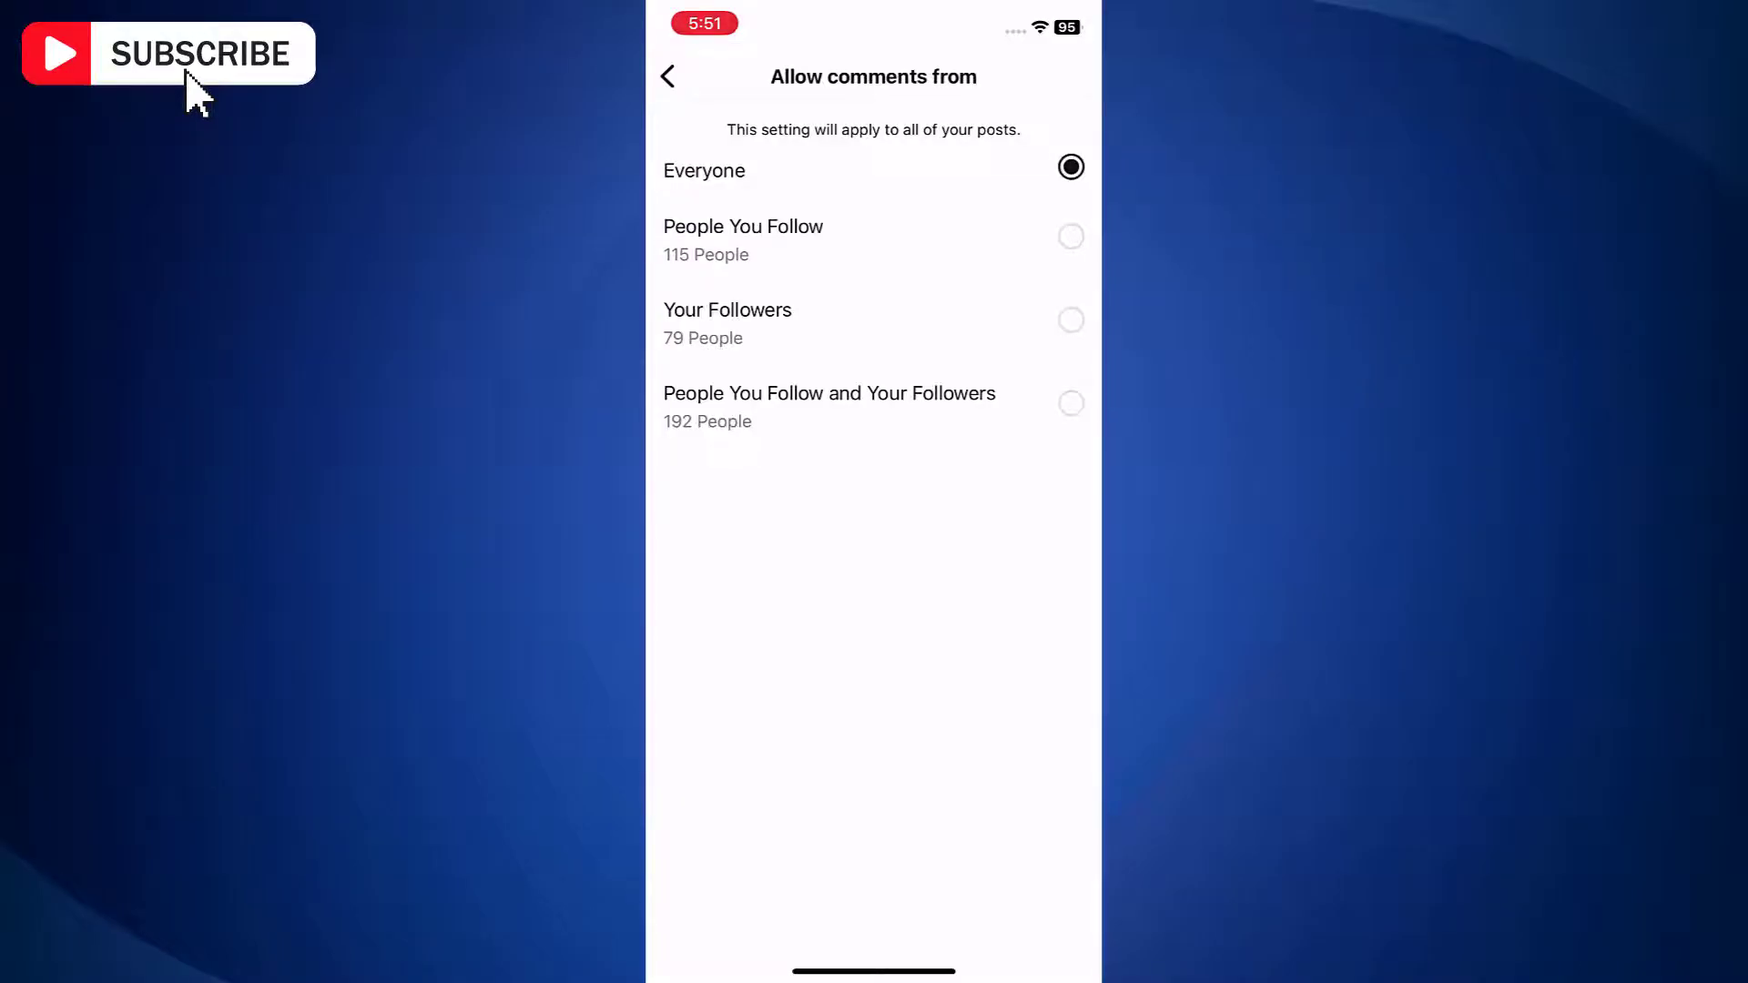
click(670, 77)
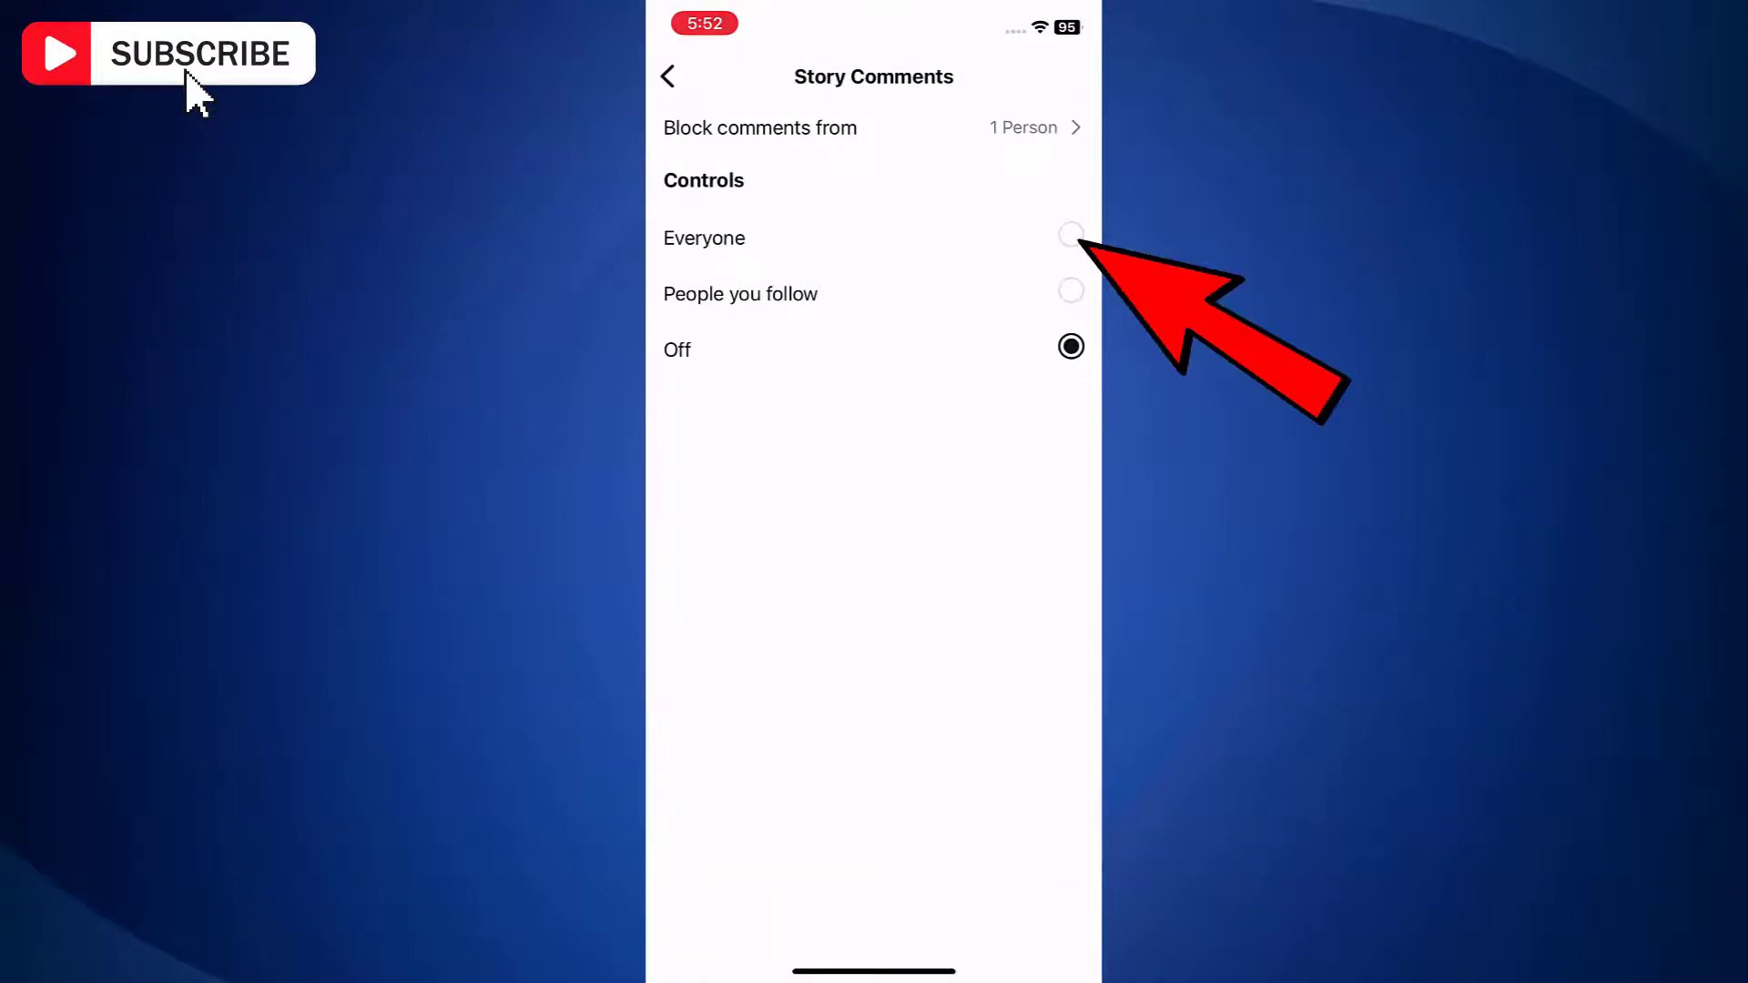
- Allow story comments from everyone and return to Comments
click(1070, 235)
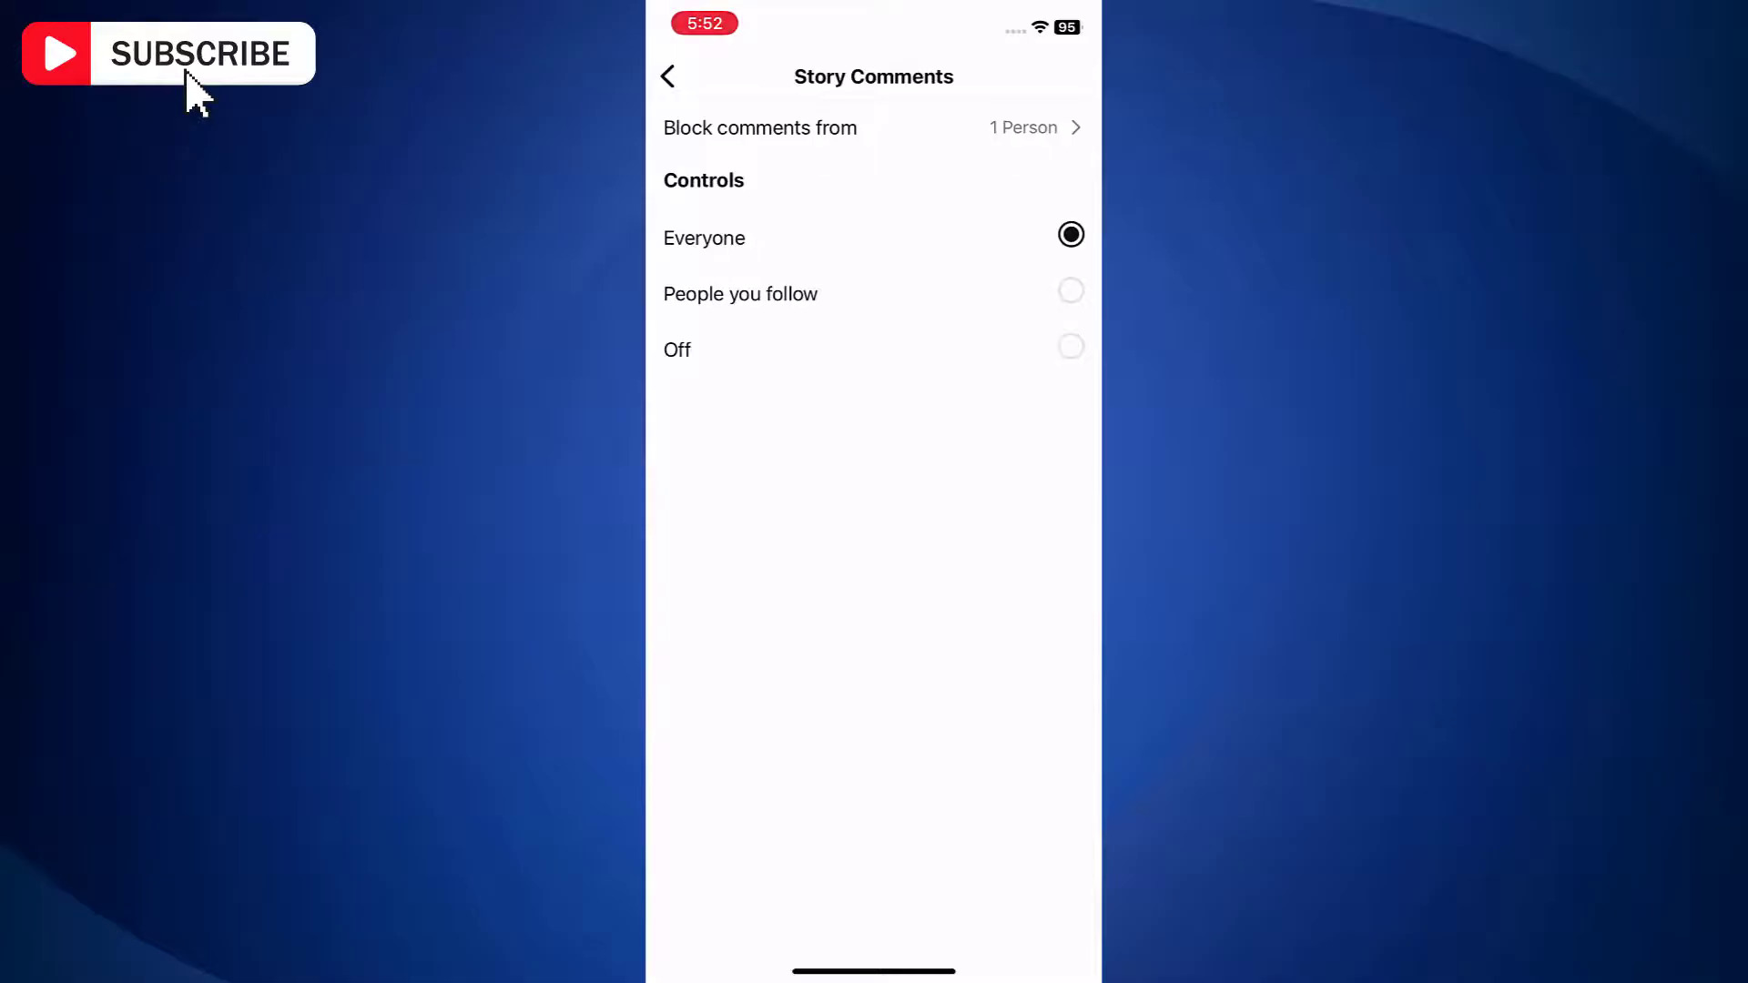
click(670, 76)
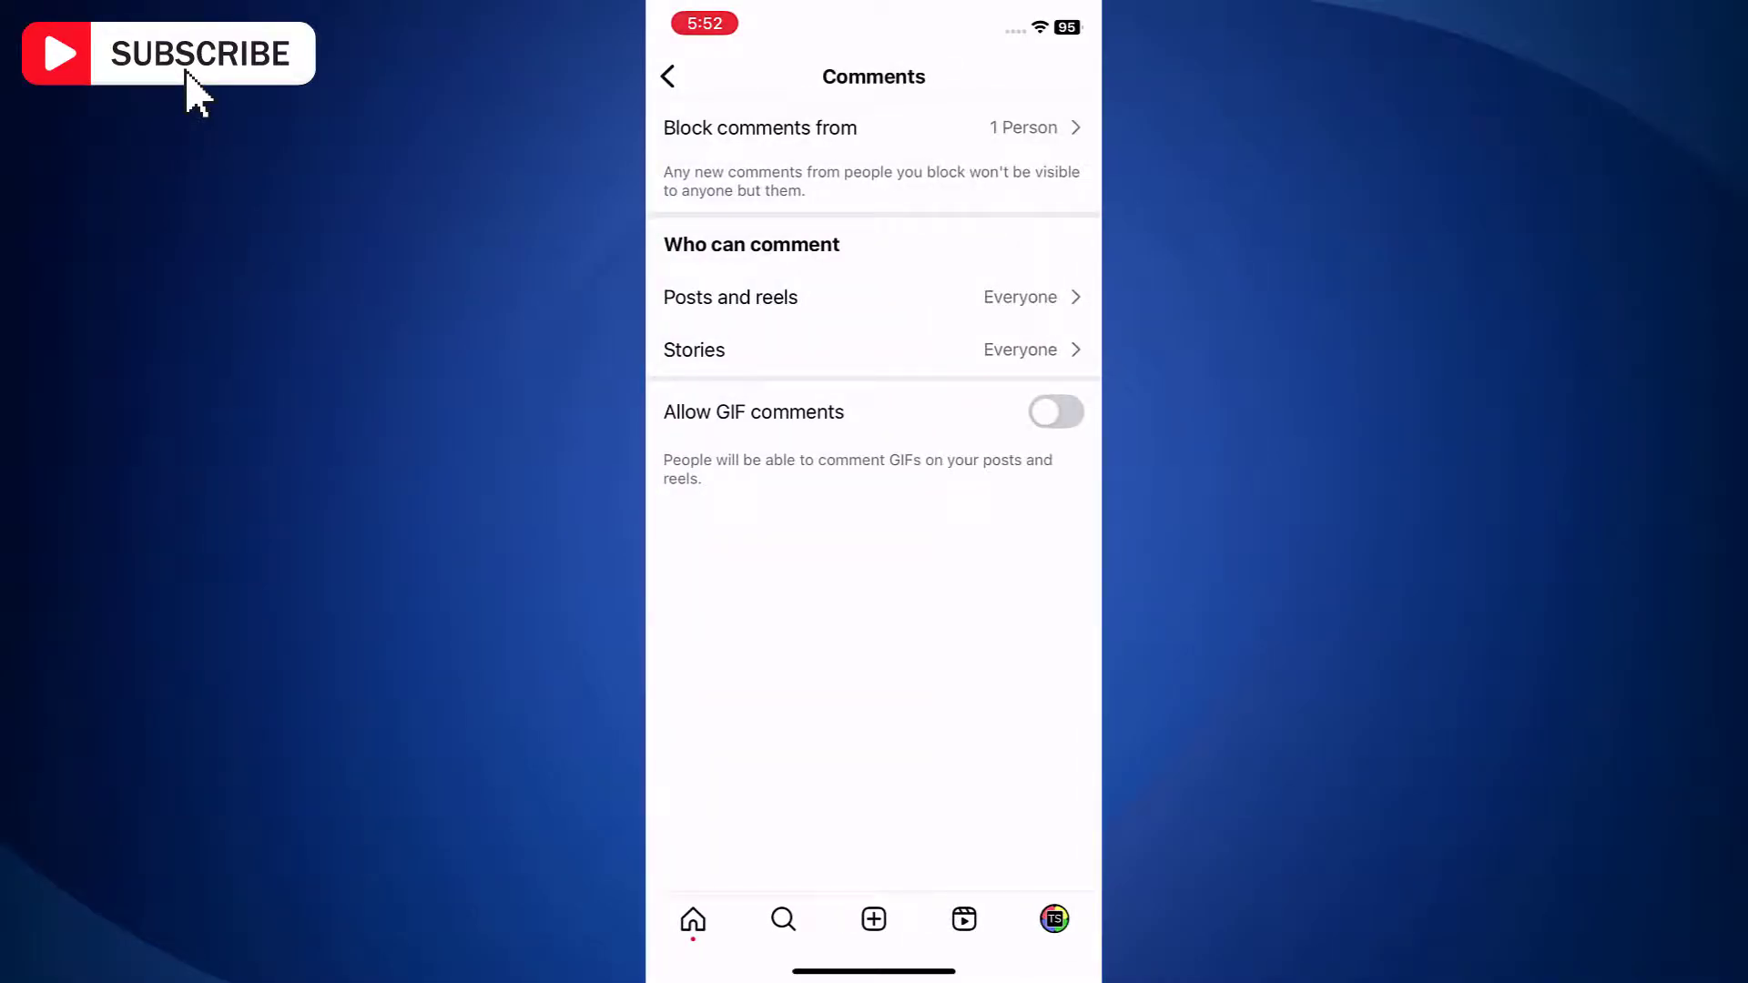
- Leave Instagram for the home screen and relaunch it
click(1057, 411)
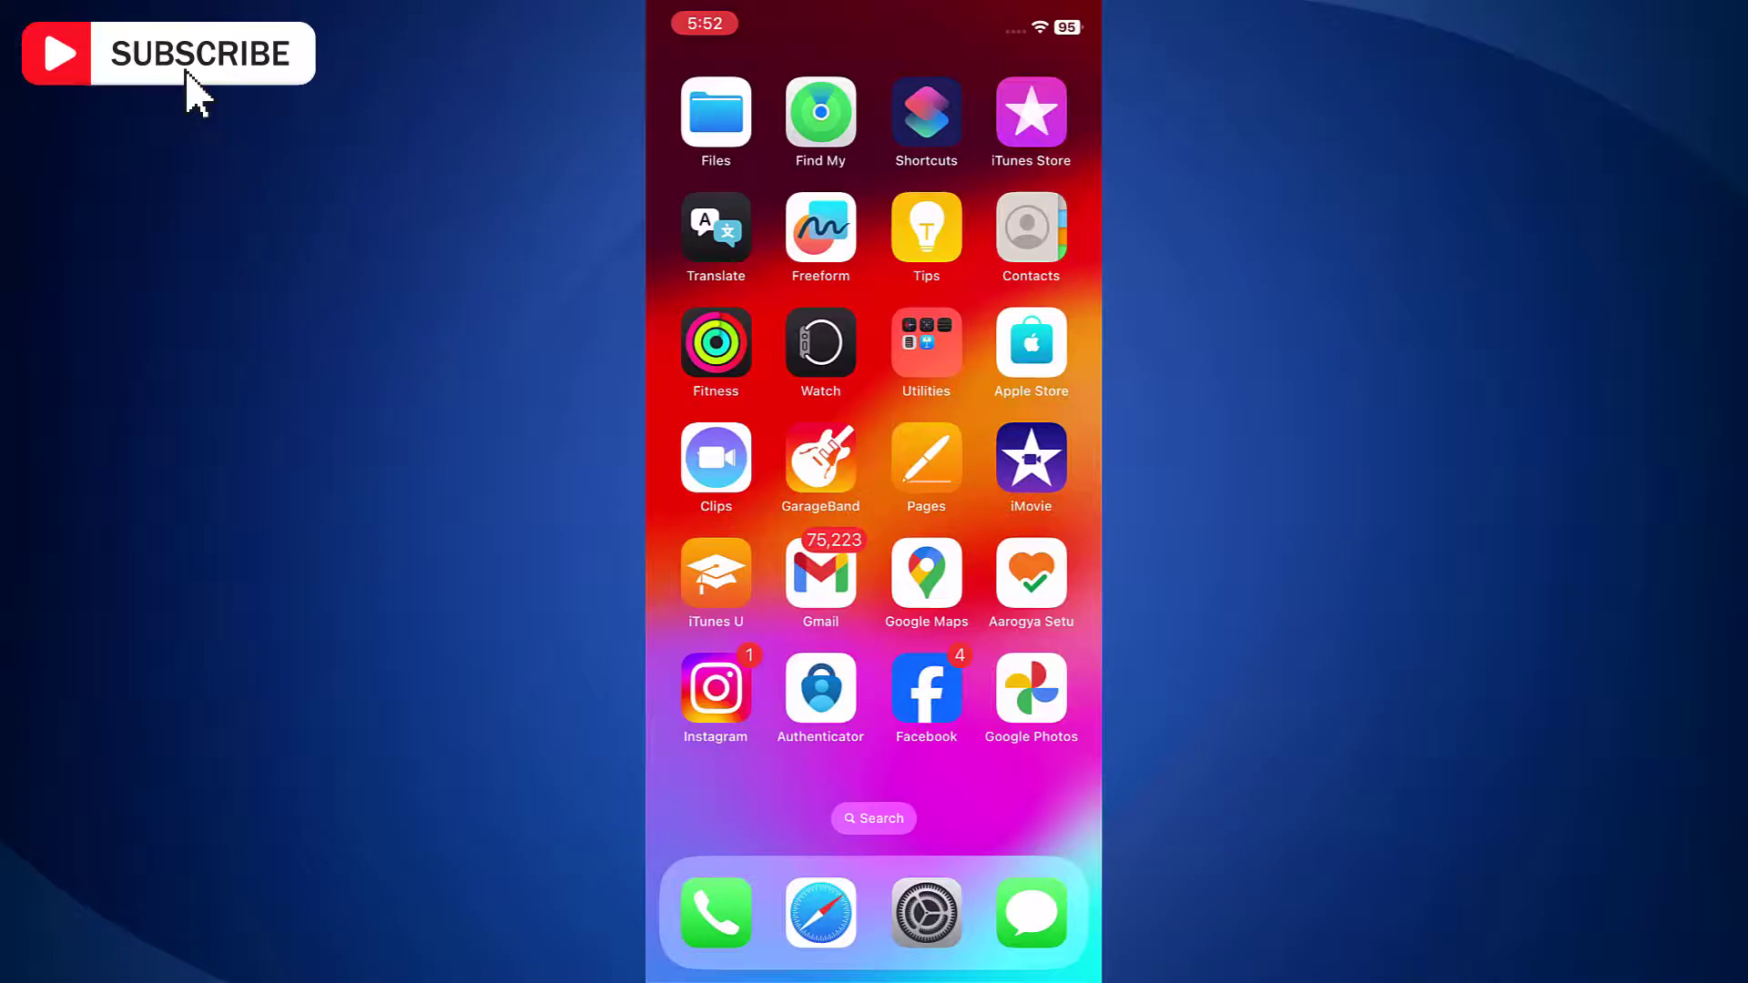
click(716, 687)
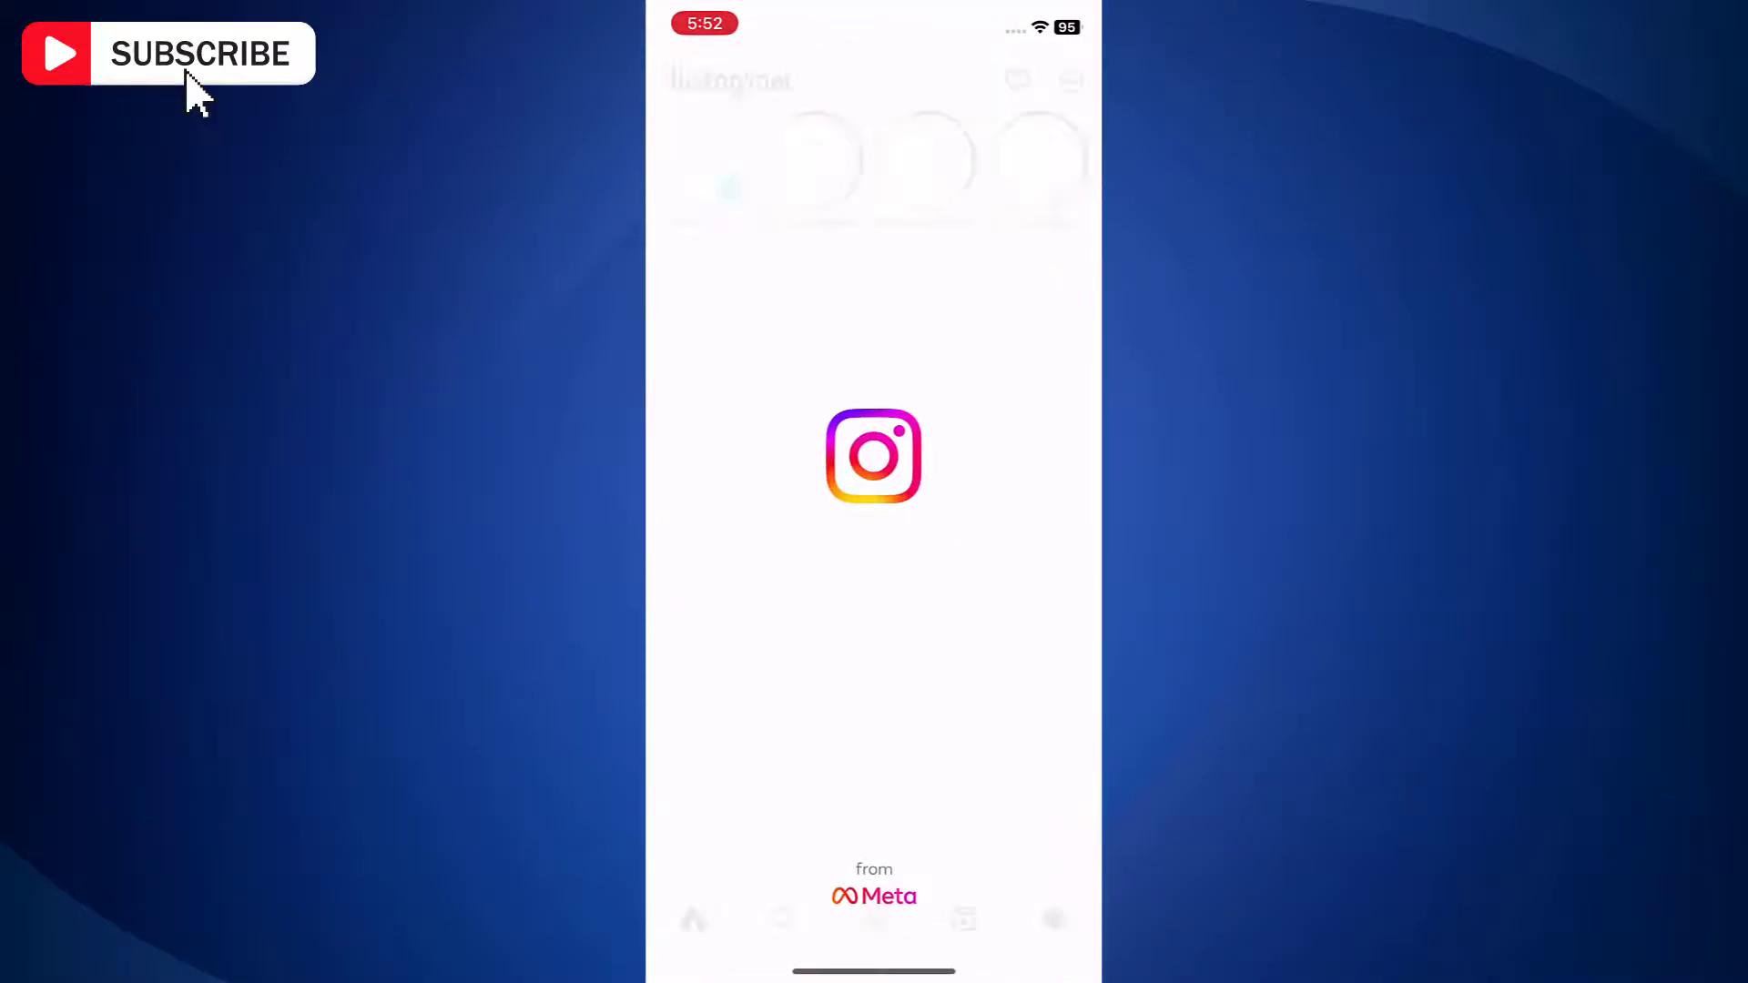